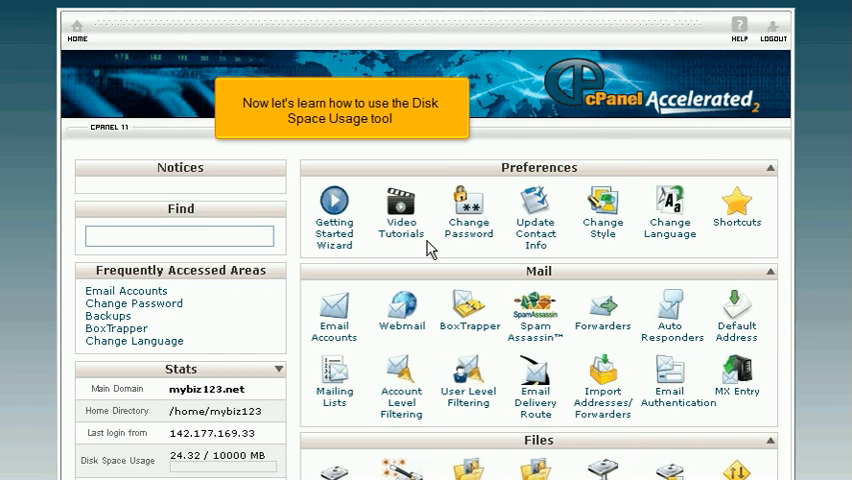
# - Open the Disk Space Usage report from the Files section
pyautogui.scroll(-3)
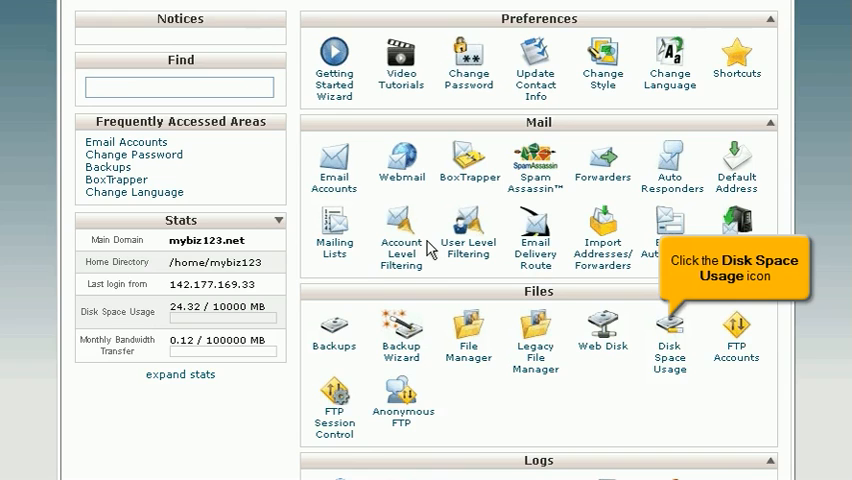
pyautogui.moveTo(548, 304)
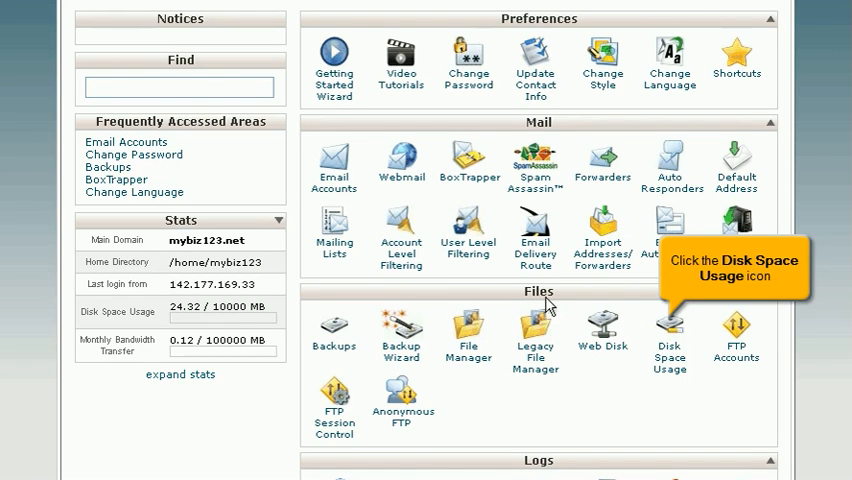
pyautogui.click(668, 336)
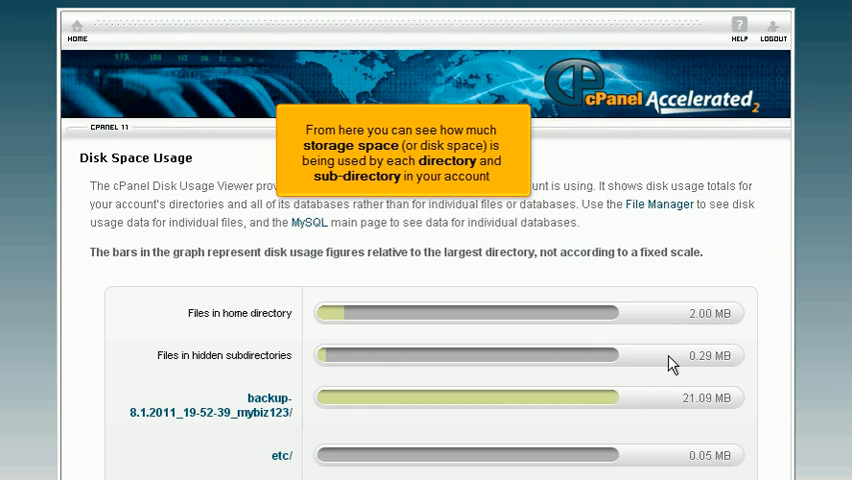
# - Expand the public_html entry to show its cgi-bin and newfolder subdirectories
pyautogui.scroll(-3)
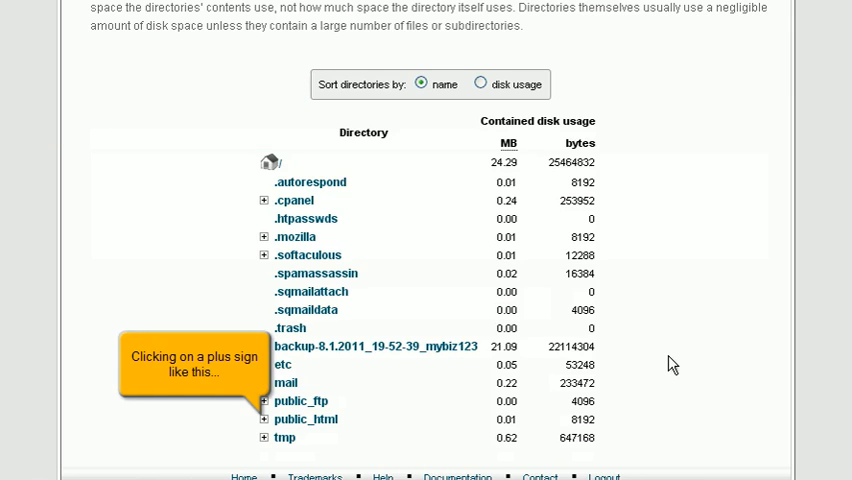
pyautogui.click(264, 420)
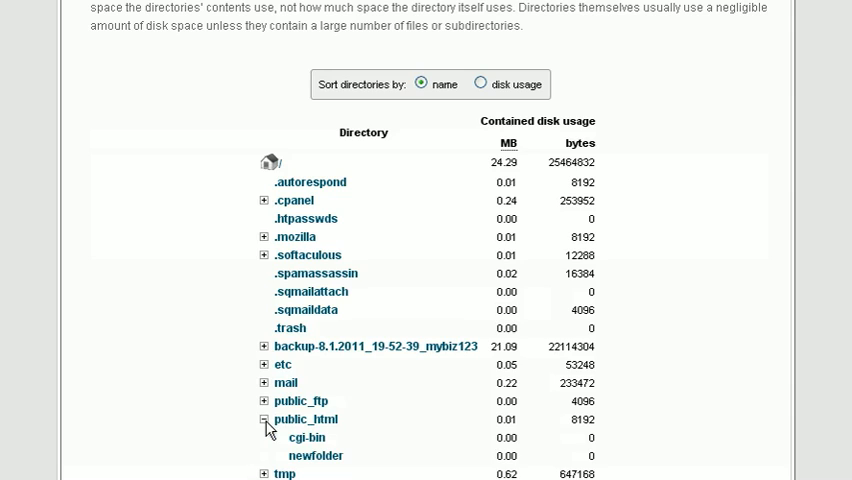
pyautogui.moveTo(262, 420)
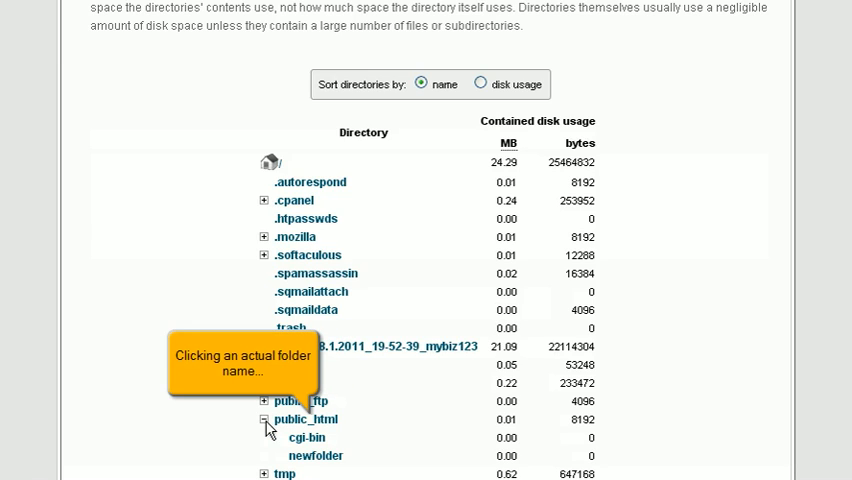
# - Select the public_html folder, then return to the cPanel home page
pyautogui.click(304, 420)
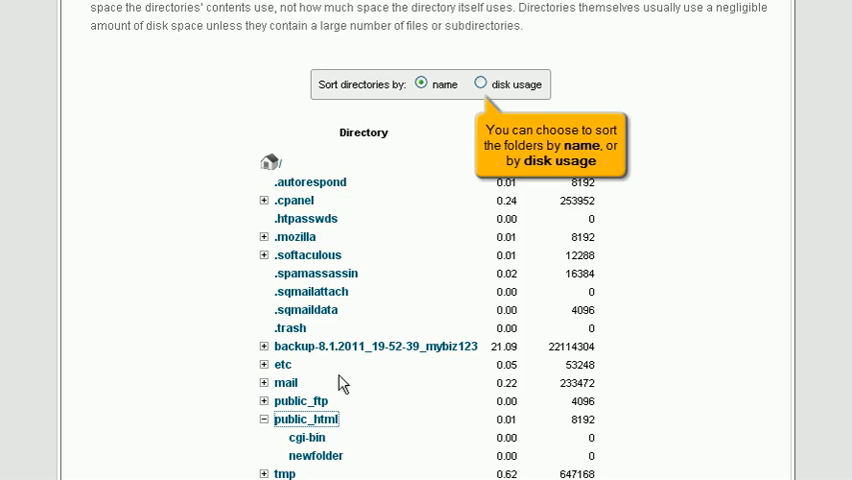
pyautogui.click(480, 84)
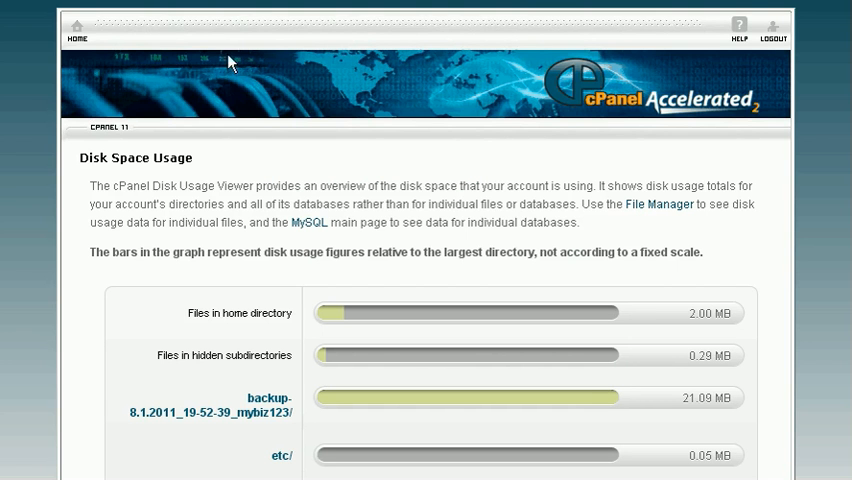
pyautogui.click(76, 30)
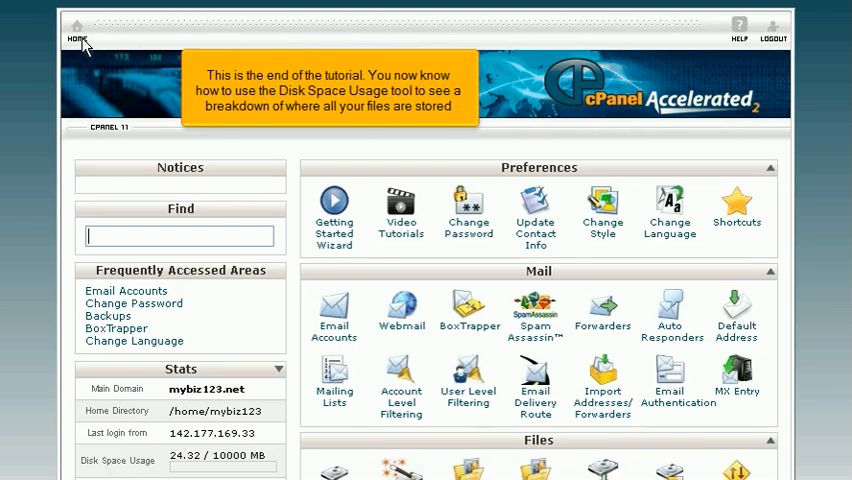